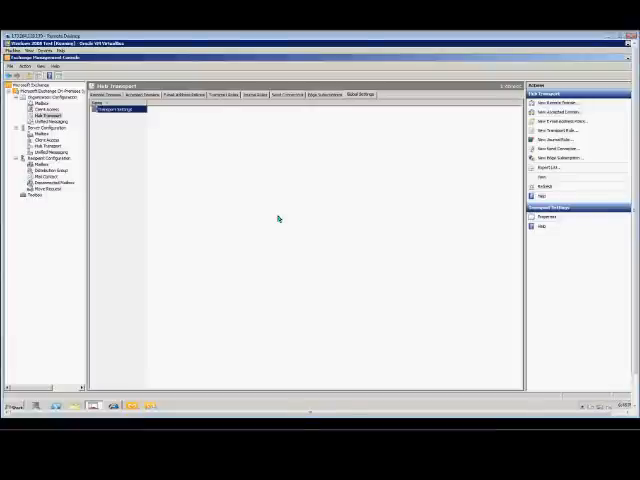
{"action": "mouse_move", "coordinate": [172, 176]}
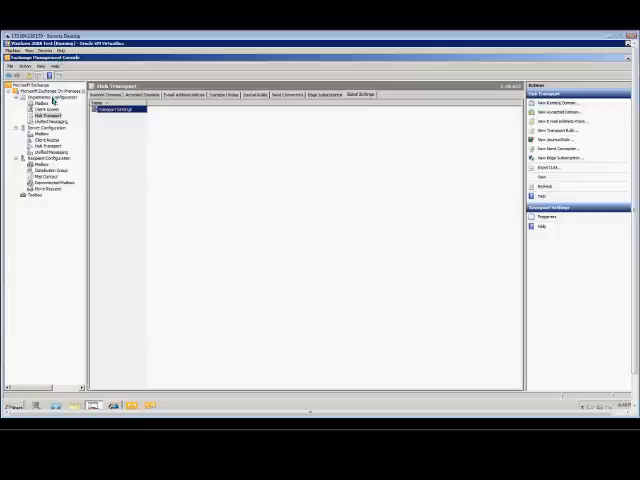
- Enable the organization-wide Maximum send size (KB) limit in Transport Settings
{"action": "left_click", "coordinate": [44, 116]}
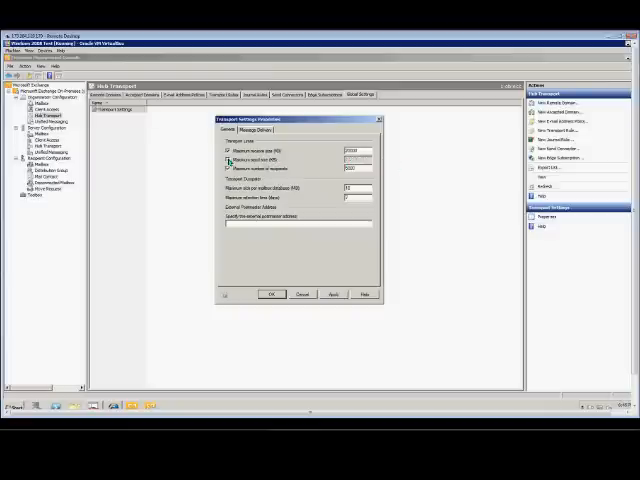
{"action": "left_click", "coordinate": [224, 164]}
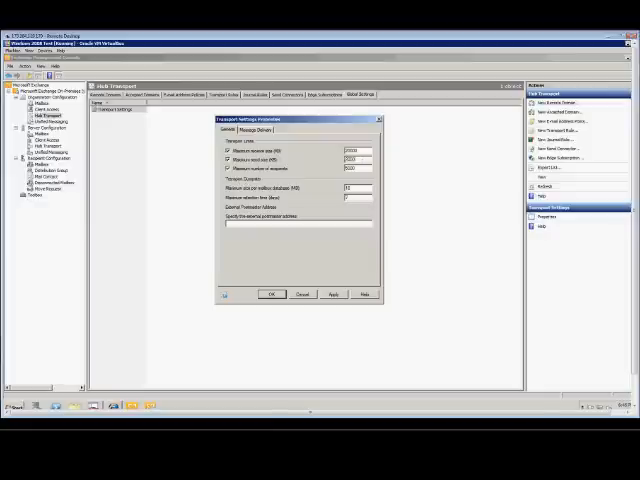
{"action": "mouse_move", "coordinate": [312, 236]}
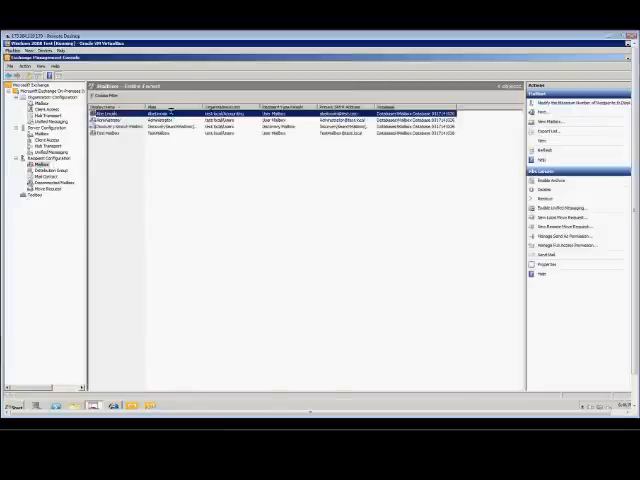
- Show the Mail Flow Settings of a mailbox under Recipient Configuration > Mailbox
{"action": "double_click", "coordinate": [124, 116]}
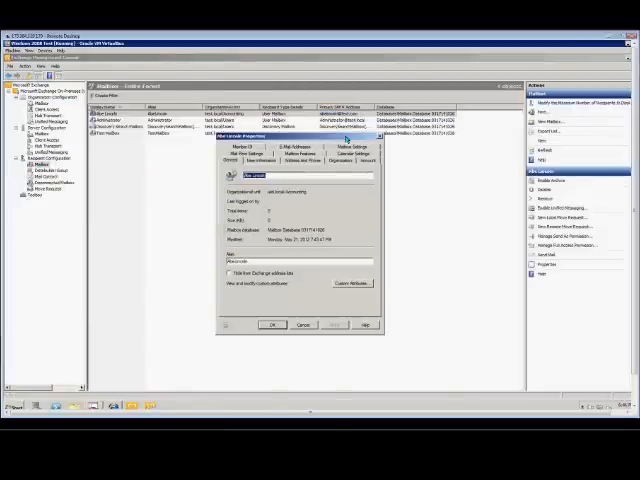
{"action": "left_click", "coordinate": [304, 172]}
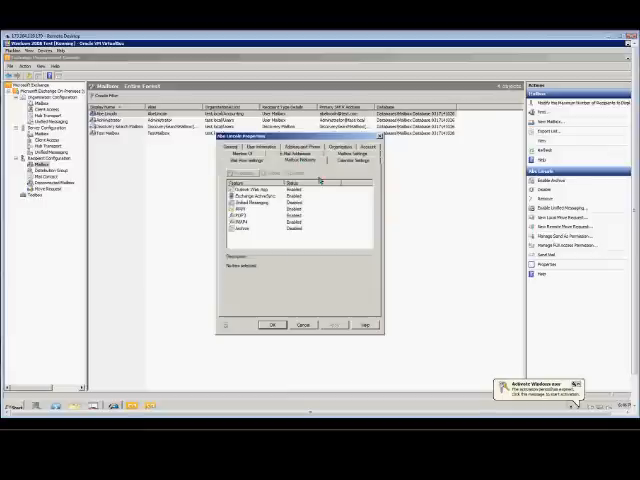
- Set a per-mailbox Maximum message size (KB) for sending via Message Size Restrictions and confirm
{"action": "left_click", "coordinate": [240, 170]}
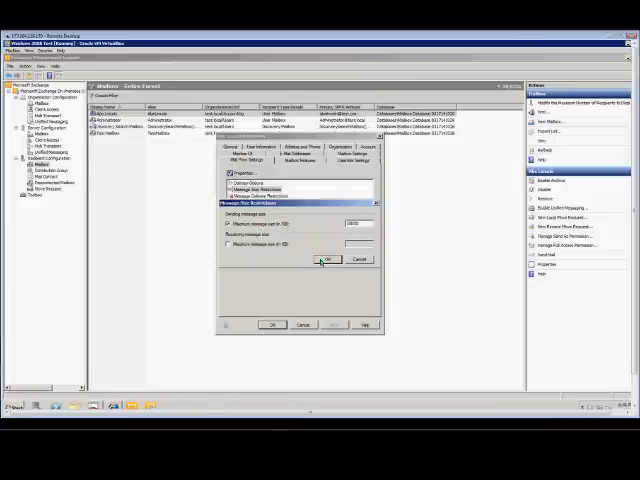
{"action": "left_click", "coordinate": [322, 260]}
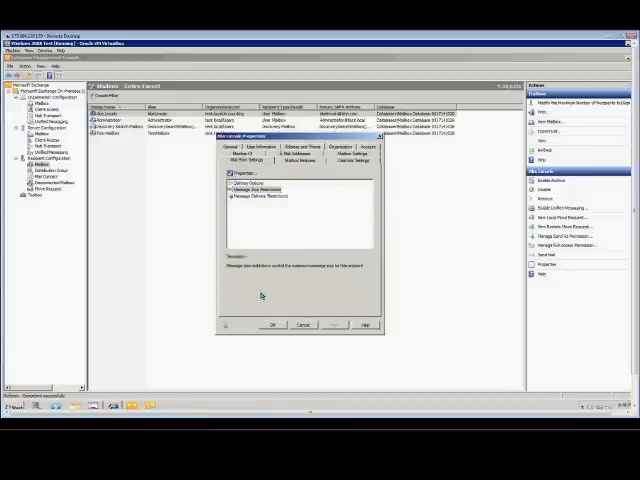